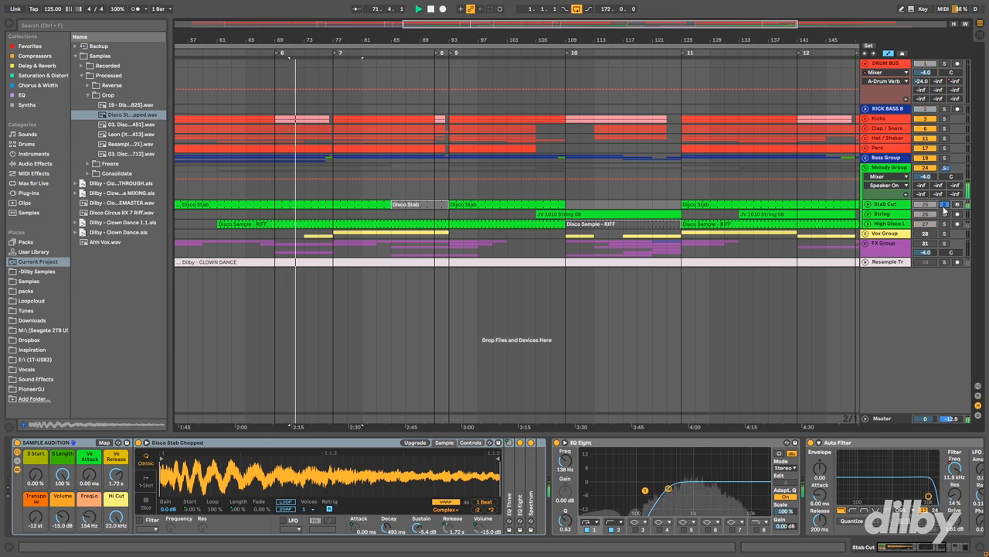
Step: Bring up the context menu on an Auto Filter parameter of the disco sample track
left_click(418, 9)
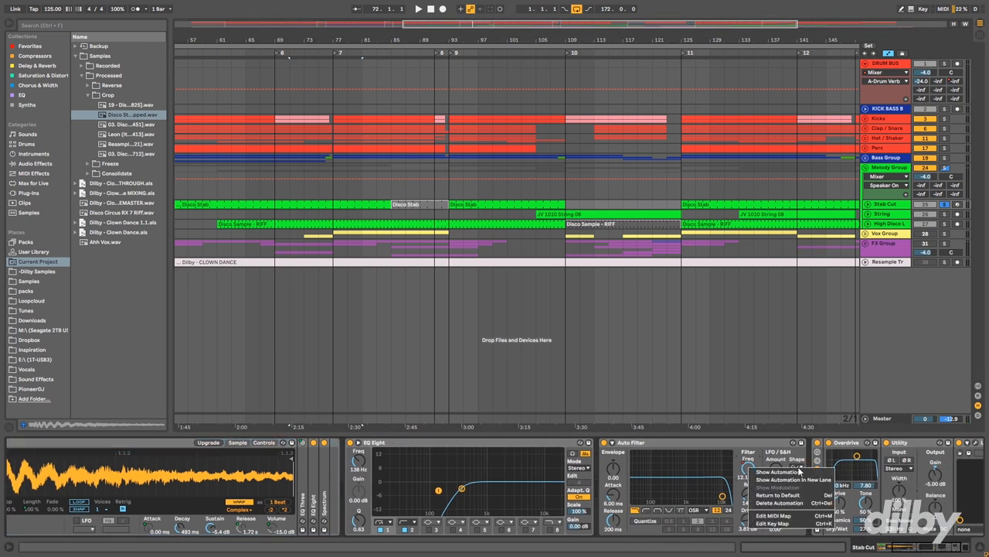
Step: Reveal the Auto Filter Frequency envelope on the sample track in Arrangement View
left_click(779, 495)
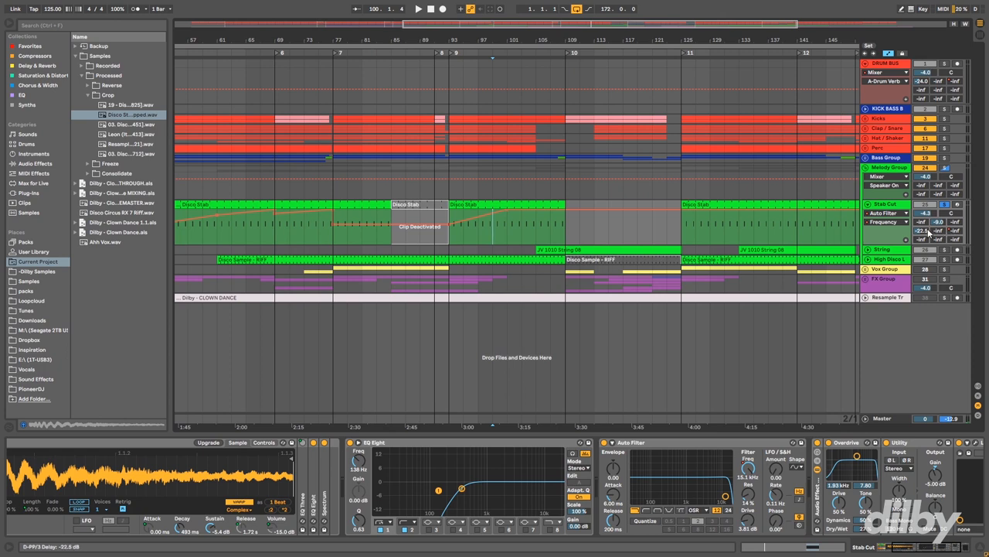
left_click(466, 205)
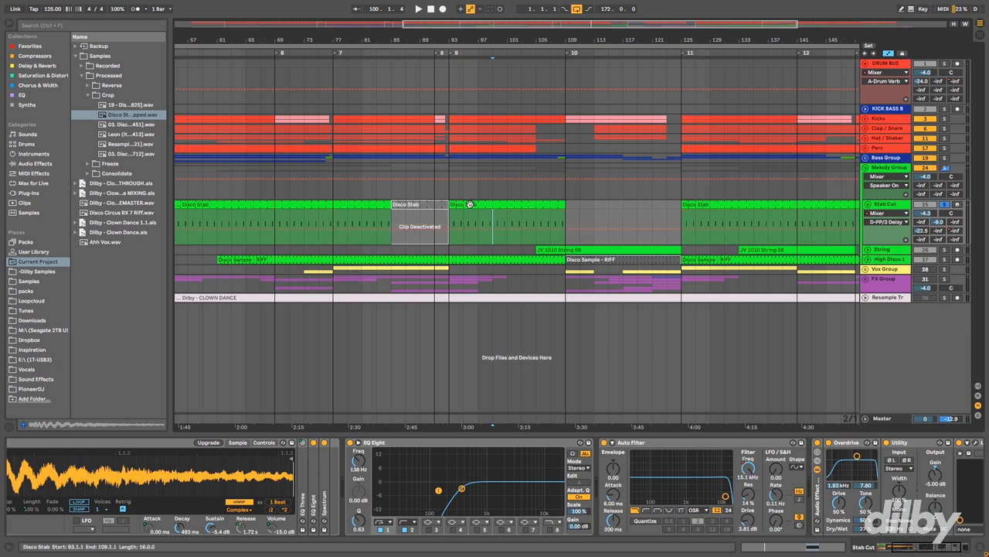
left_click(463, 204)
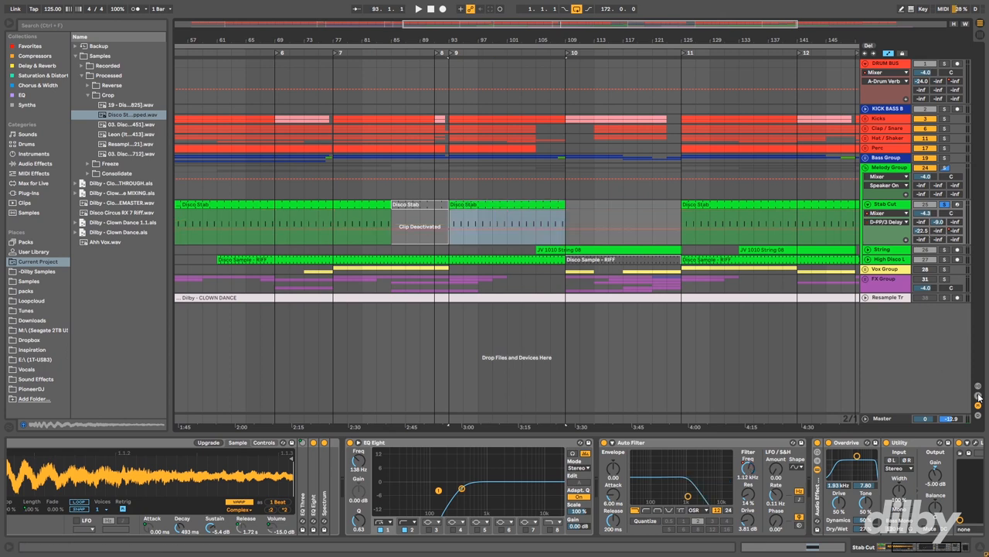